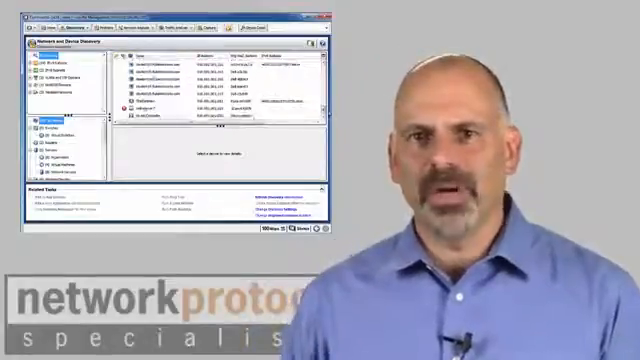
# - Select the problem server in the device list to display its detailed properties in the lower pane
pyautogui.click(176, 108)
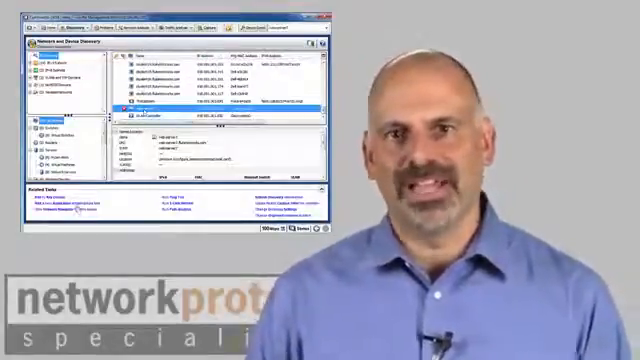